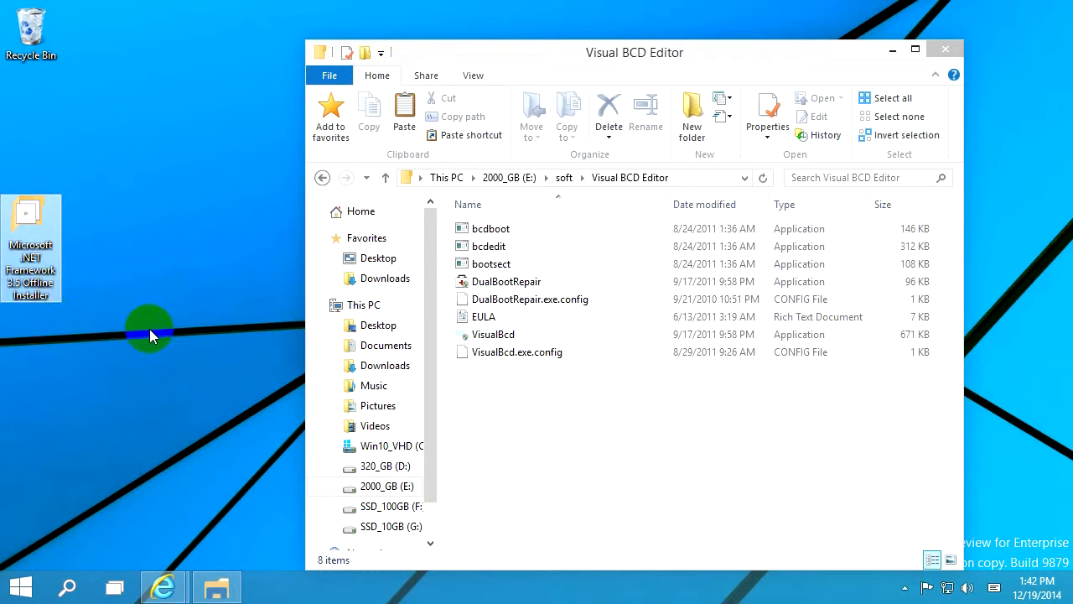
Launch DualBootRepair and skip the prompt to install the .NET 3.5 feature online
left_click(506, 281)
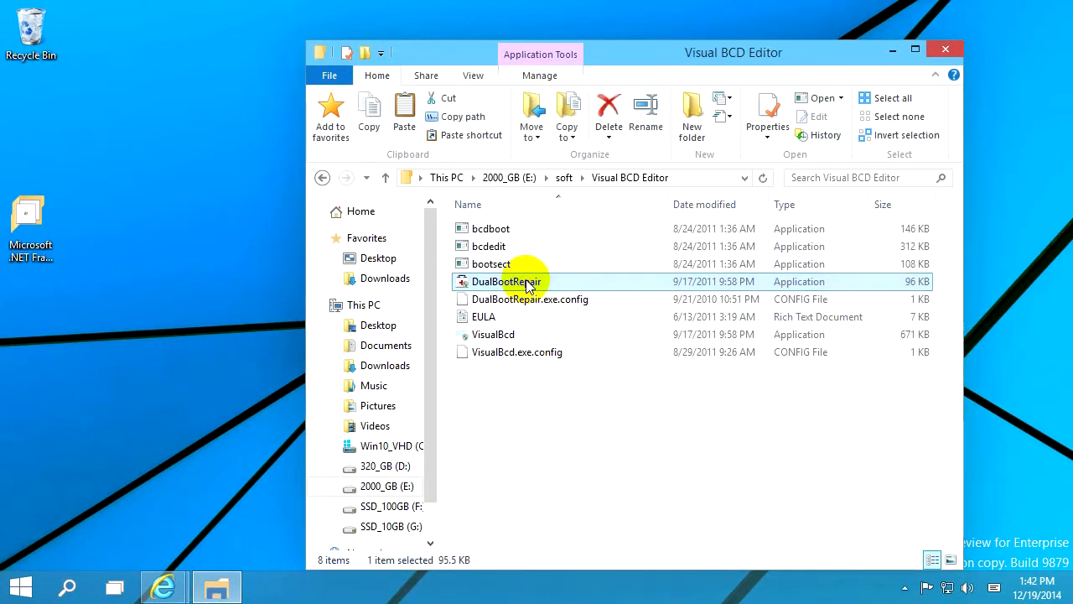
double_click(506, 282)
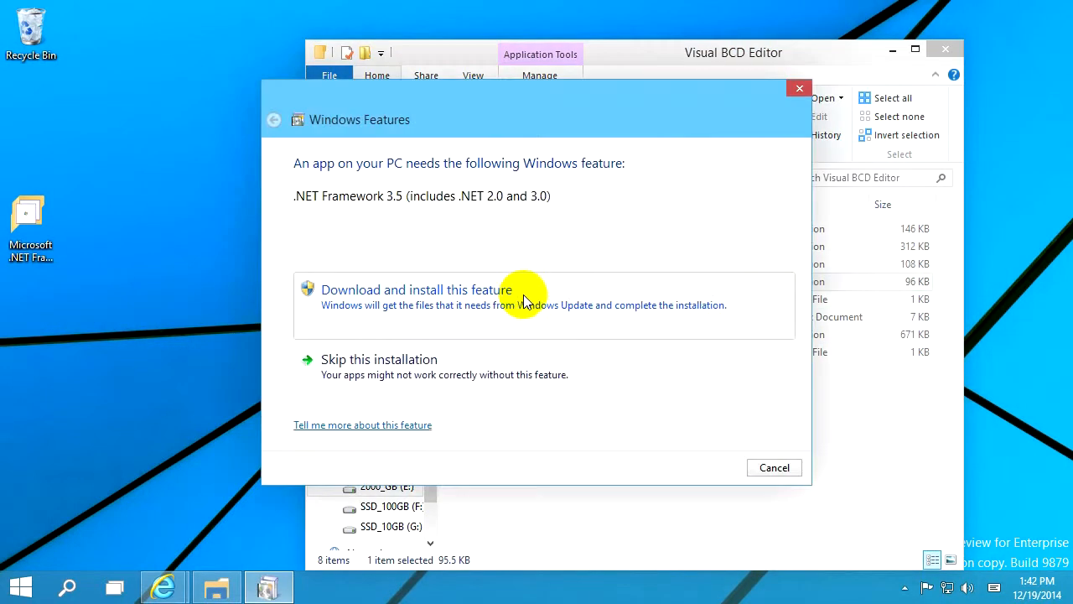
mouse_move(450, 171)
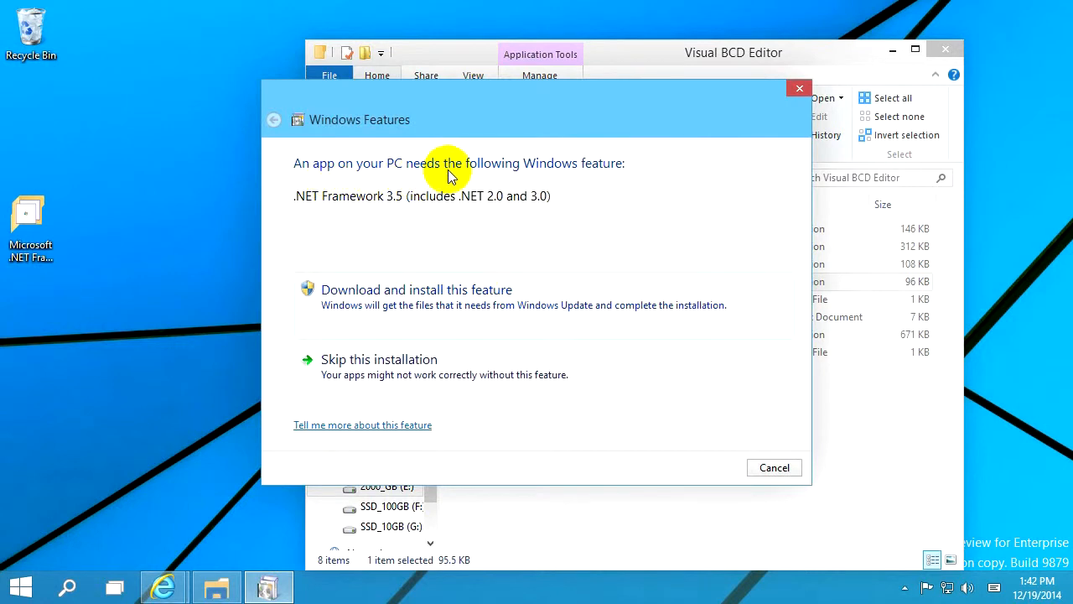
mouse_move(311, 209)
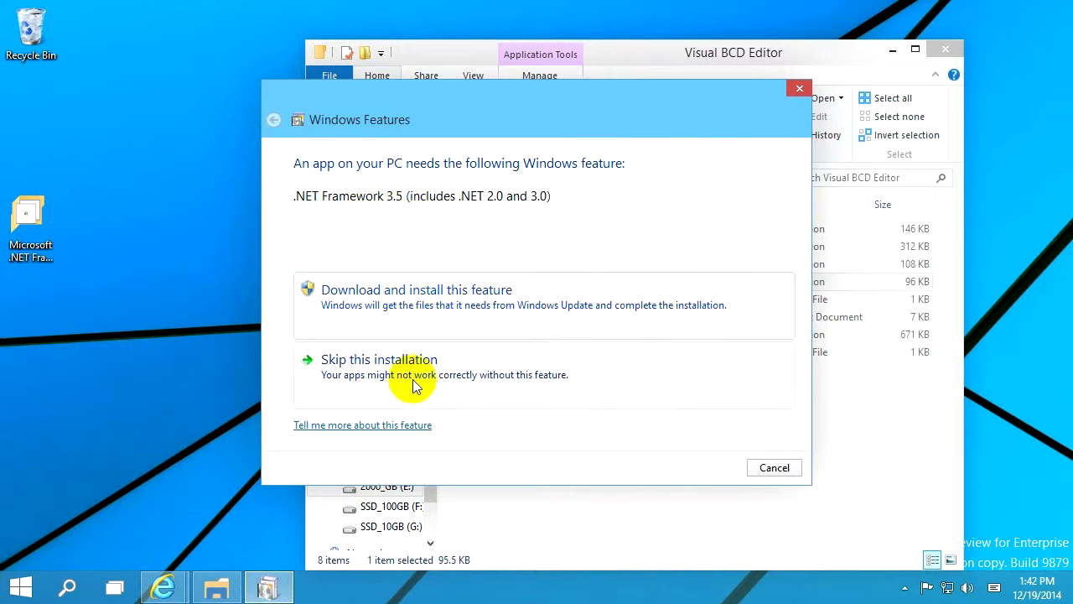
mouse_move(524, 366)
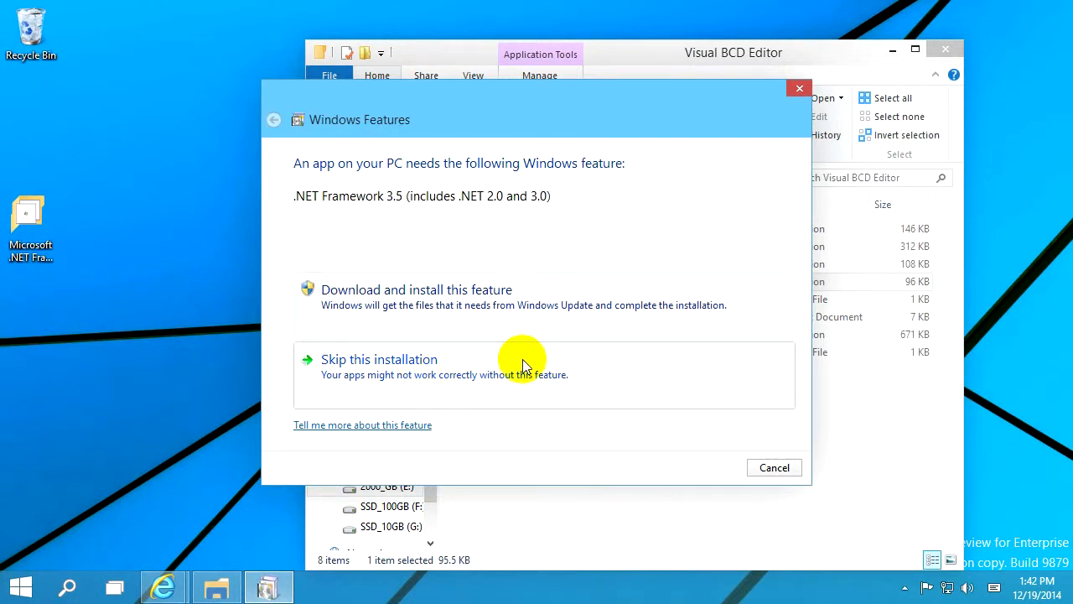
left_click(379, 358)
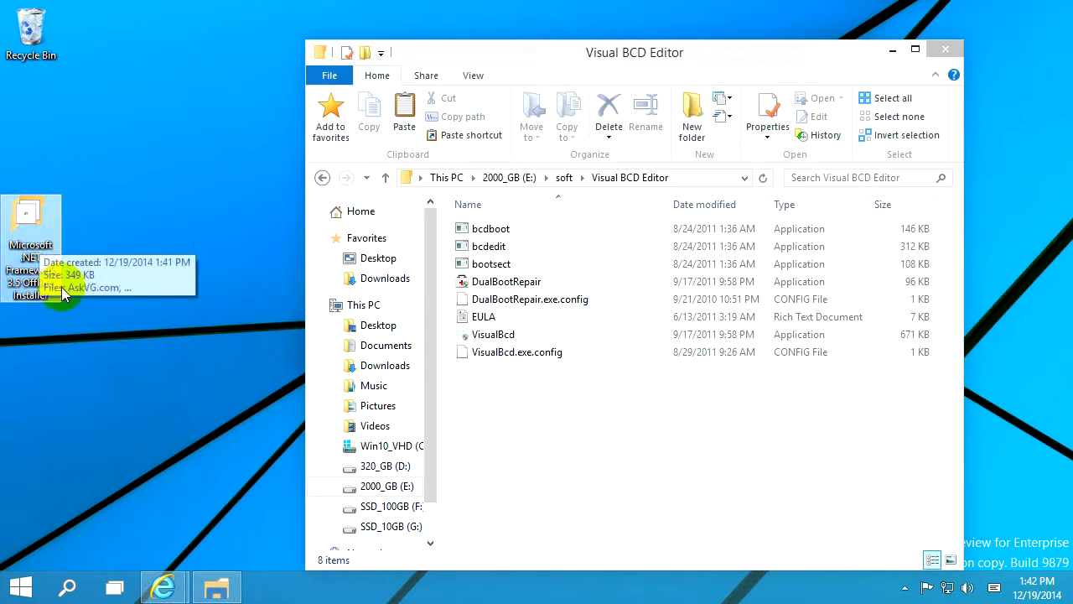
Launch the .NET Framework 3.5 Offline Installer from its folder, allowing the unverified app to run
double_click(31, 218)
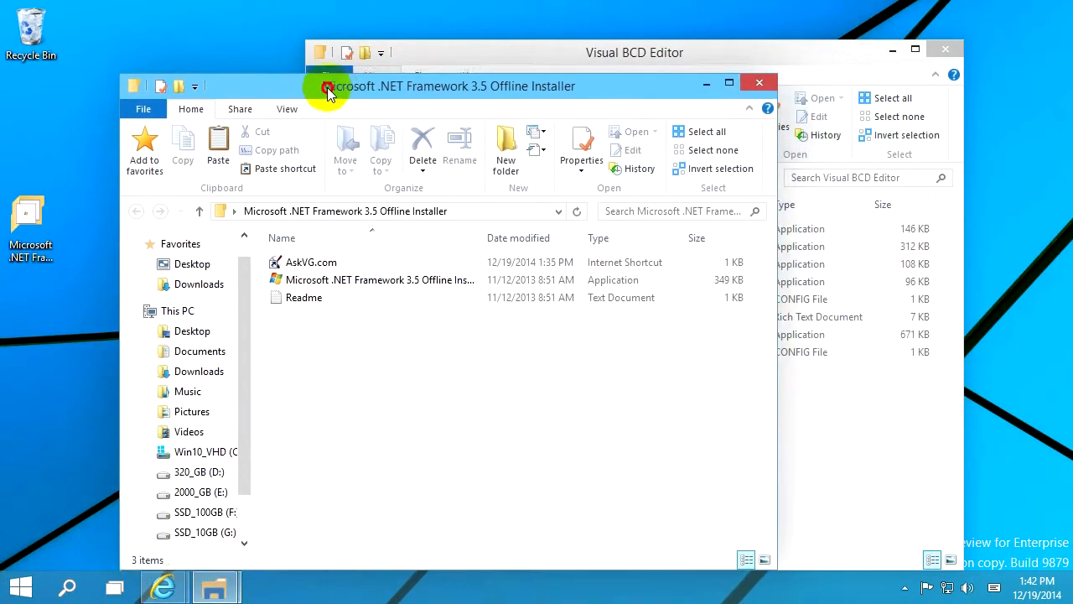
left_click(361, 279)
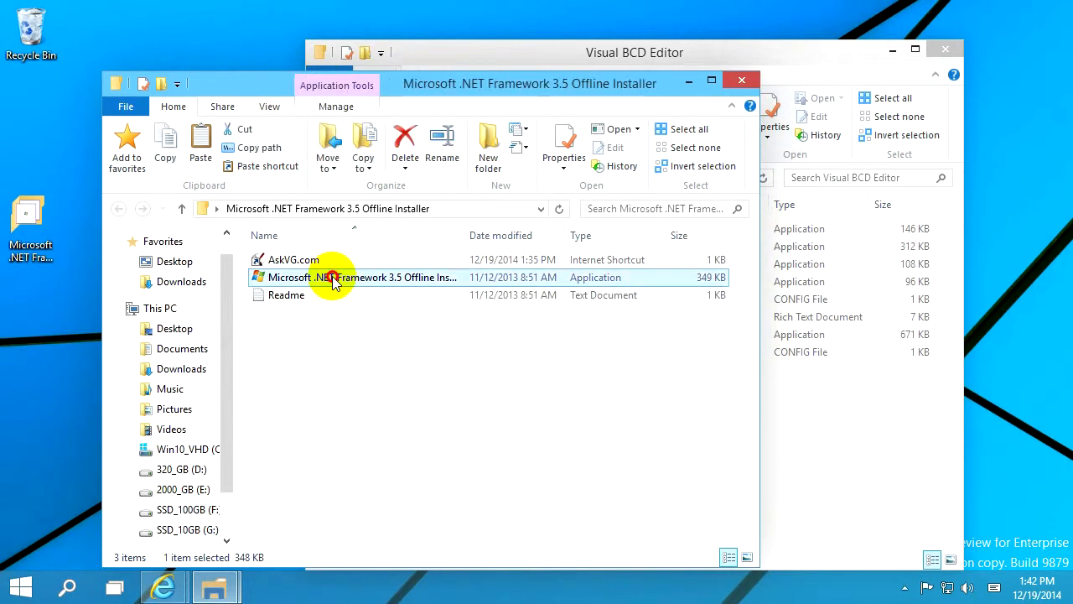
double_click(360, 277)
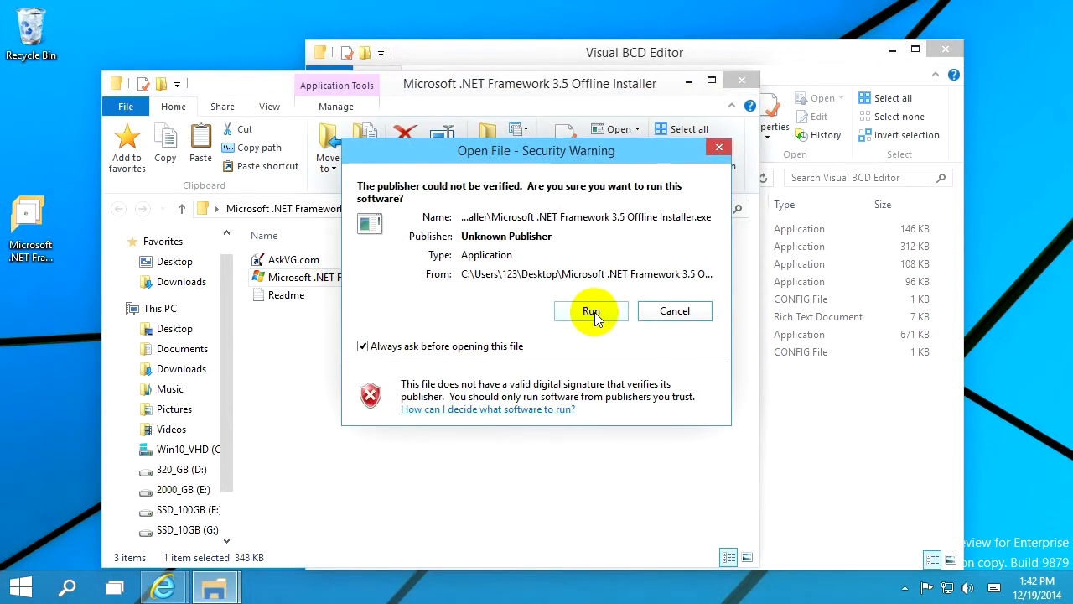
left_click(590, 310)
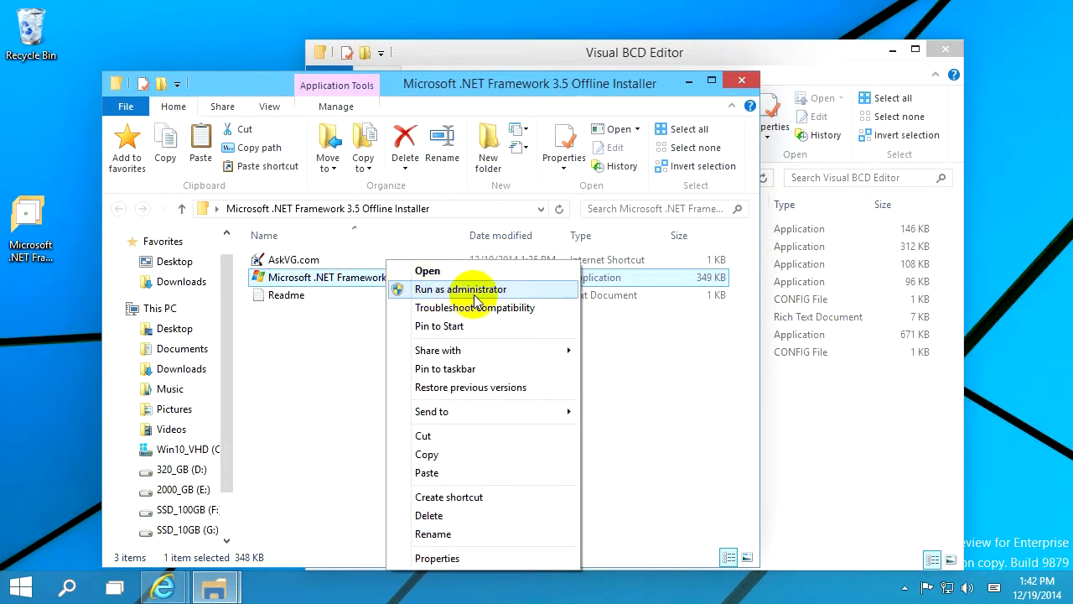
Run the installer as administrator and browse to D:\9879\sources\sxs as the installation source
left_click(459, 289)
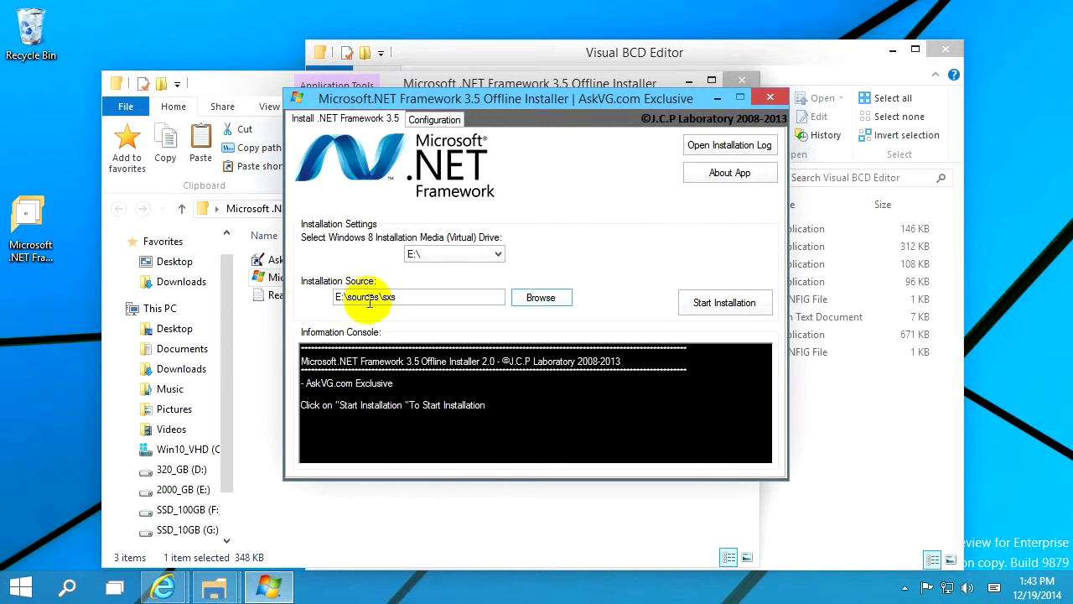
left_click(540, 299)
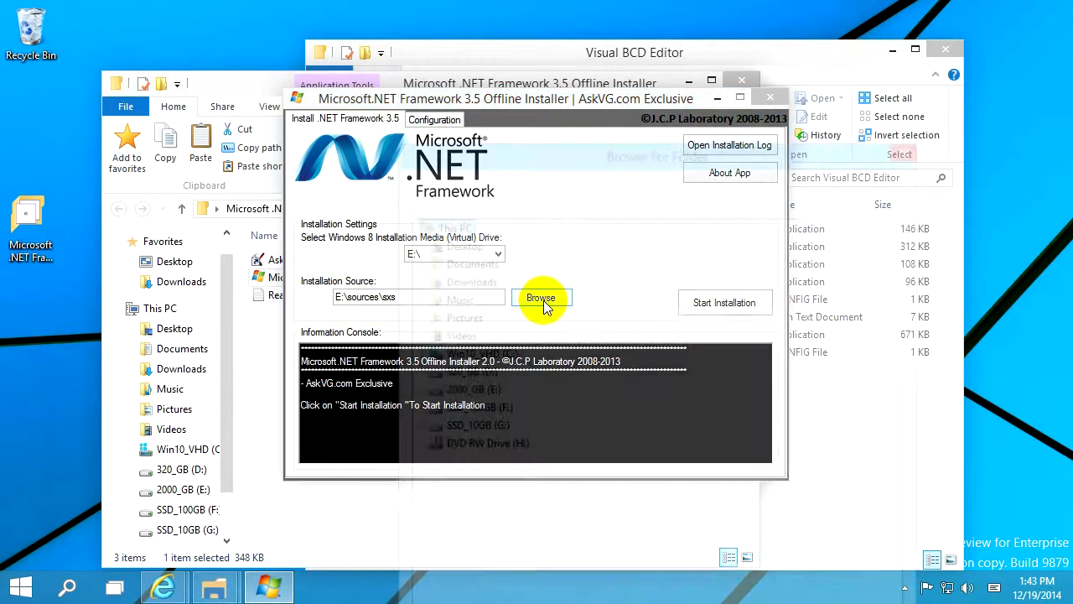
left_click(541, 299)
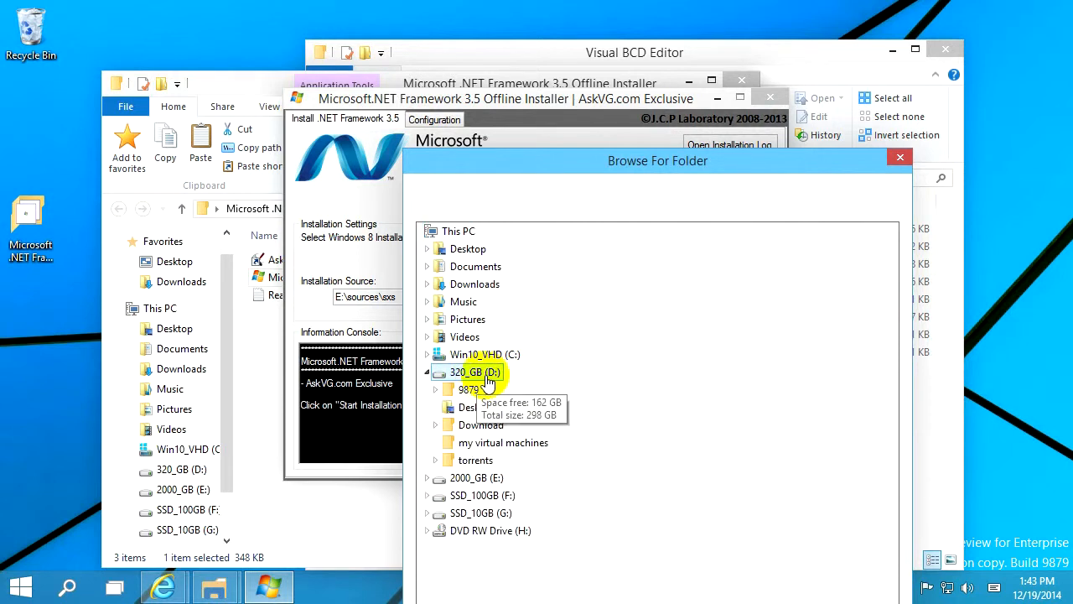
left_click(436, 389)
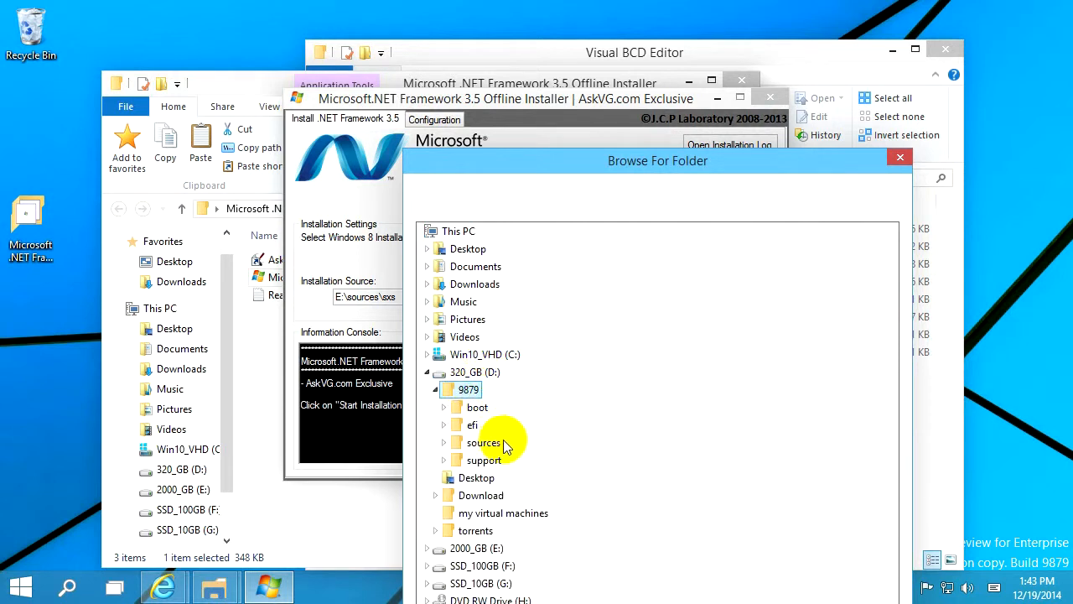
double_click(485, 443)
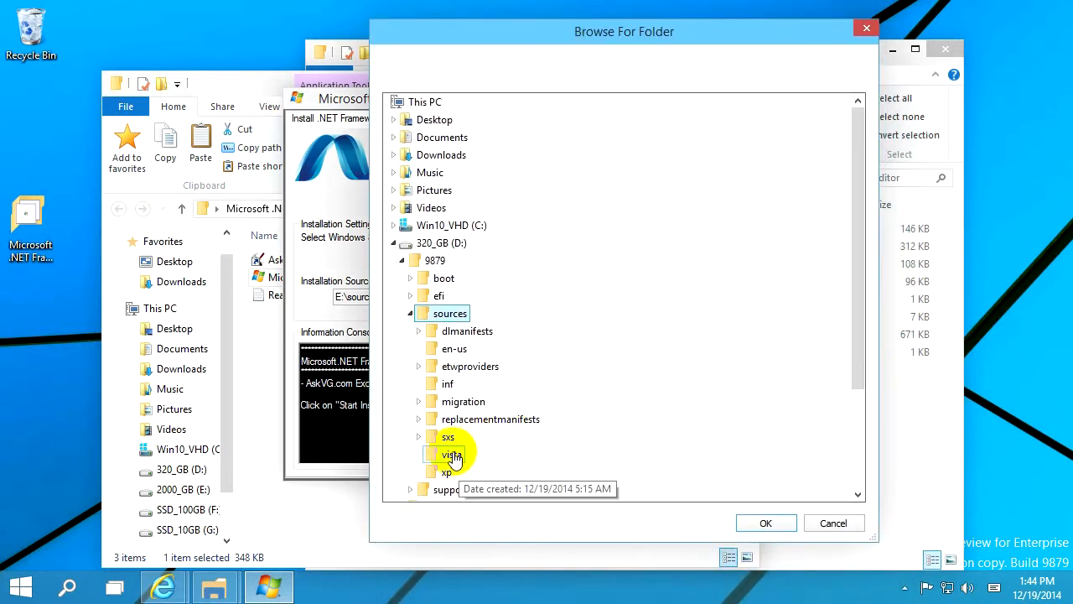
left_click(765, 523)
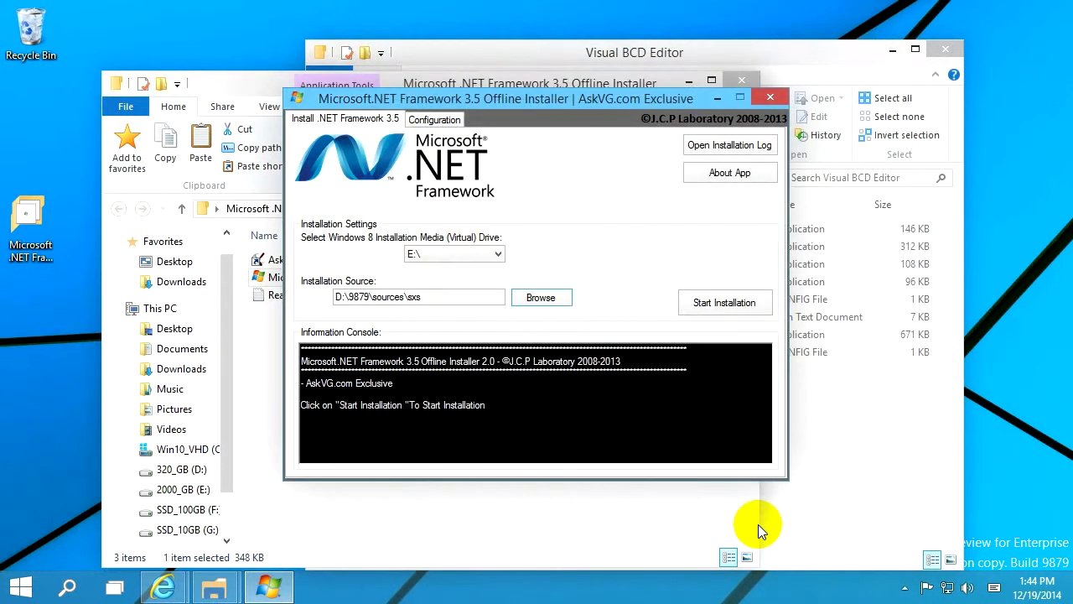
mouse_move(650, 429)
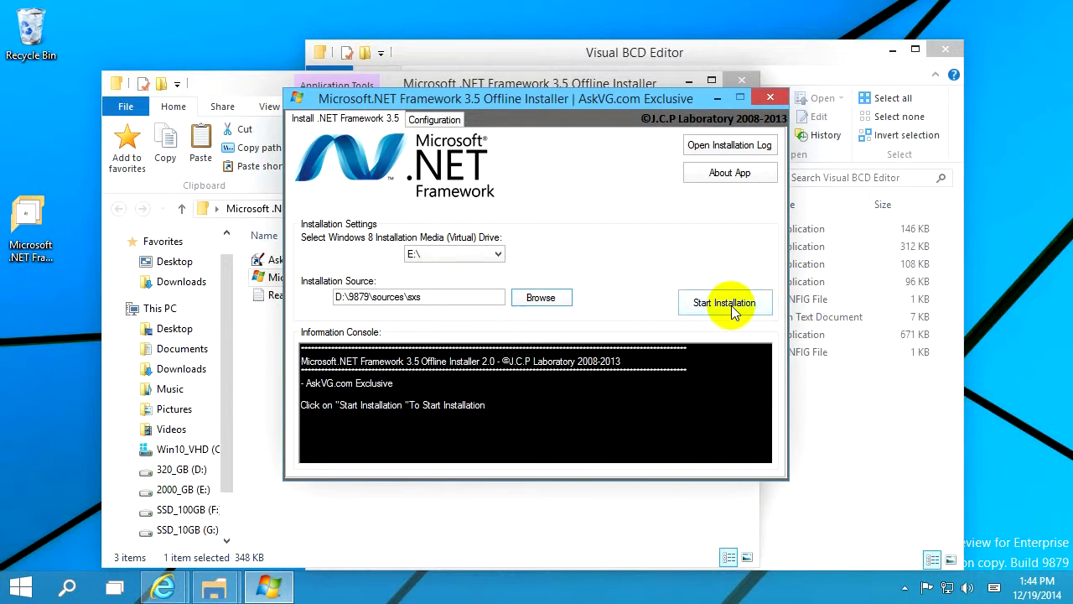
Install .NET Framework 3.5, acknowledge the success message and close the installer
left_click(725, 302)
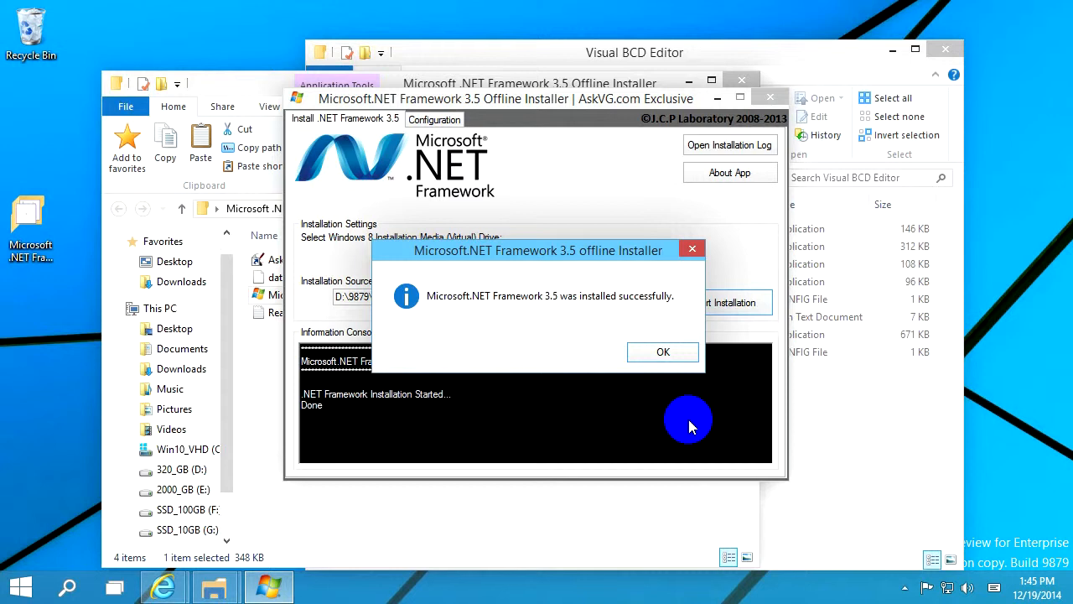
mouse_move(594, 302)
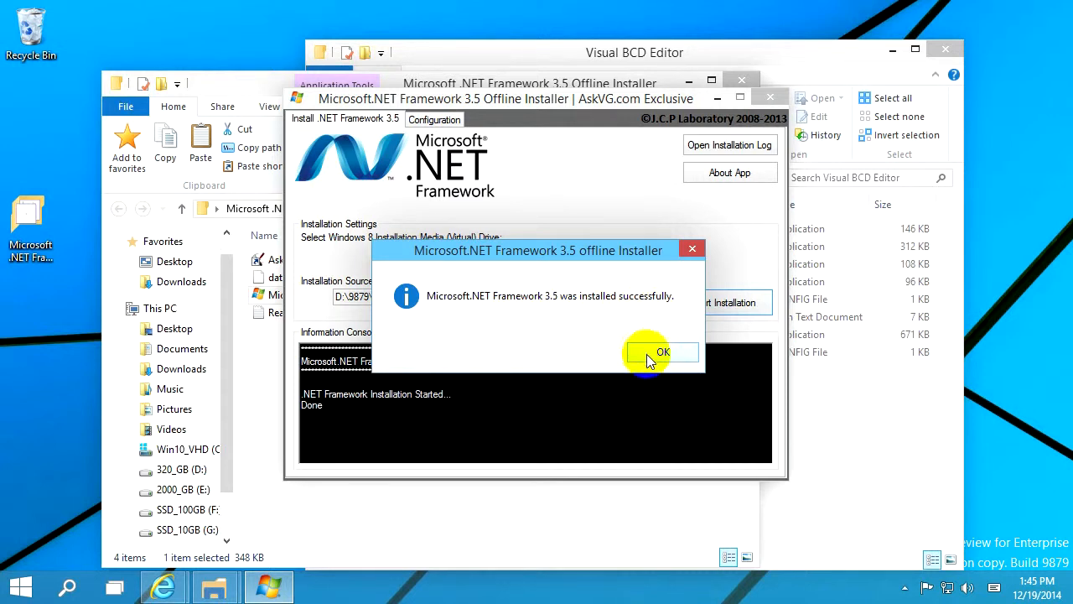
left_click(662, 353)
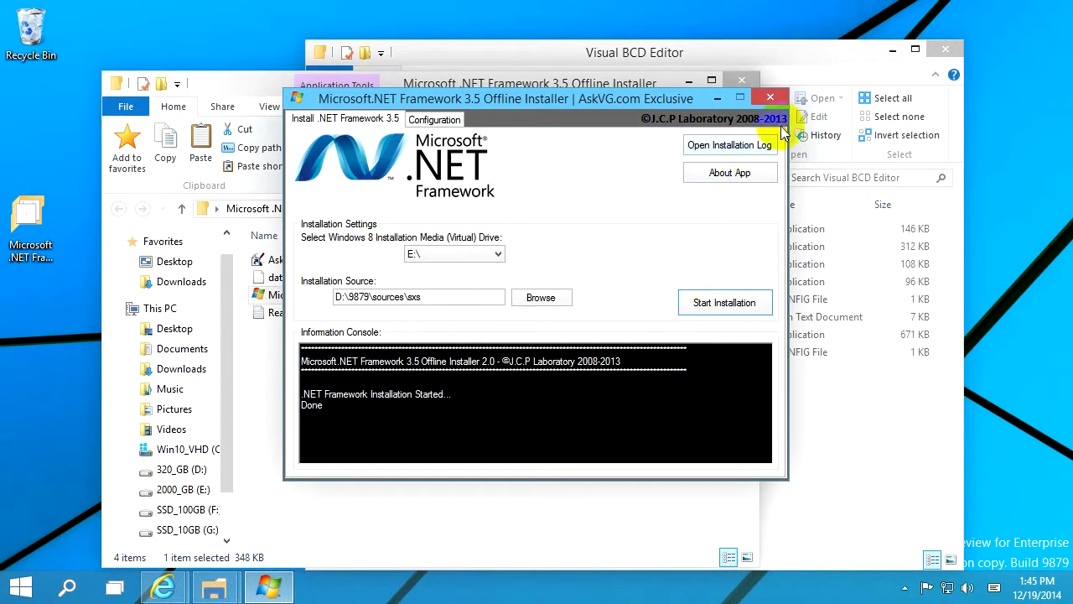
left_click(770, 98)
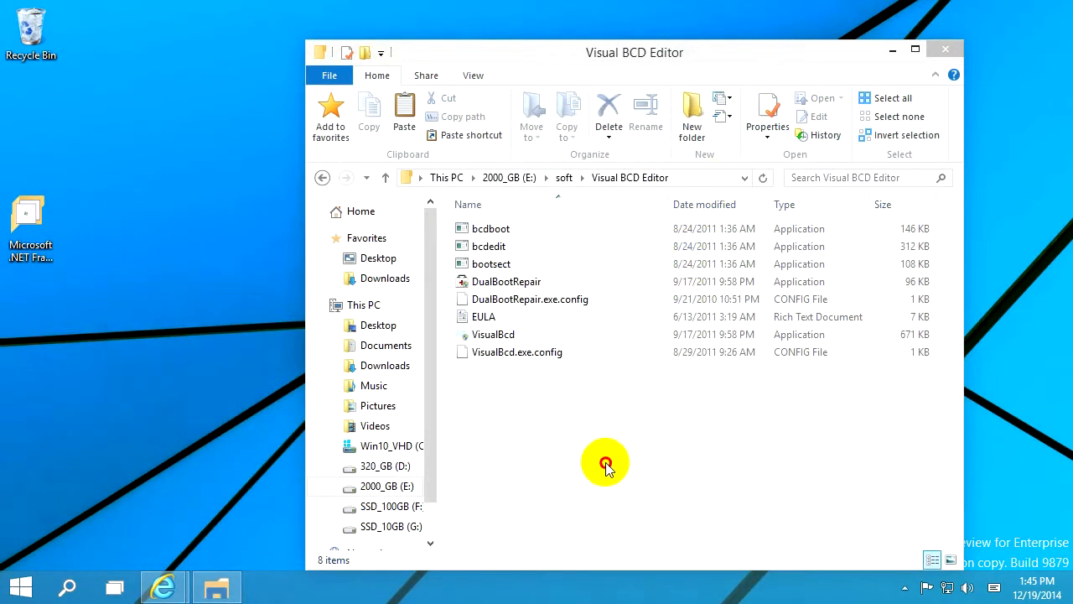
left_click(507, 282)
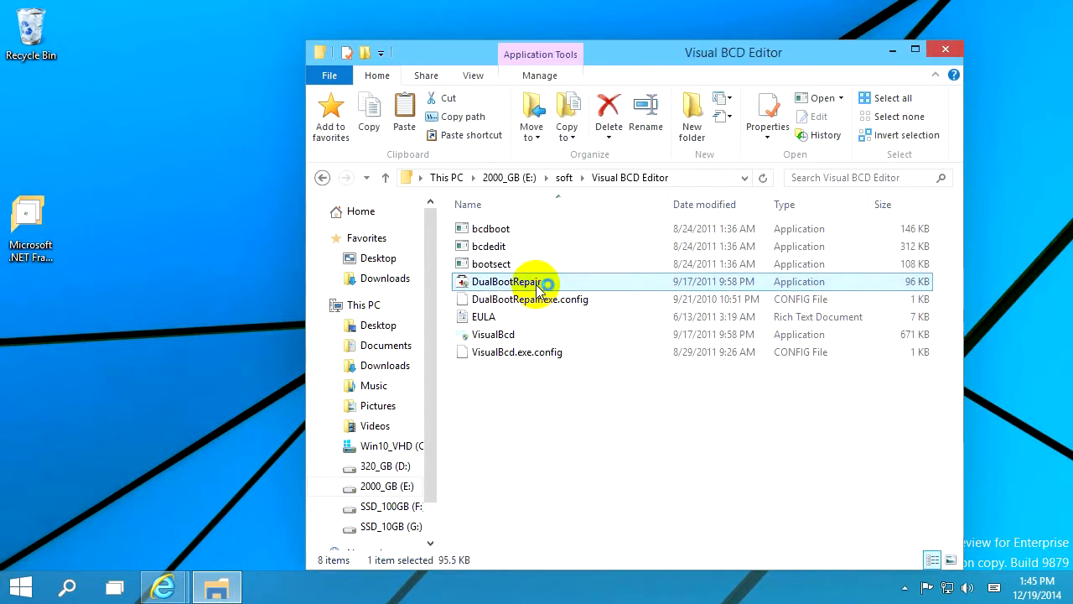
double_click(506, 282)
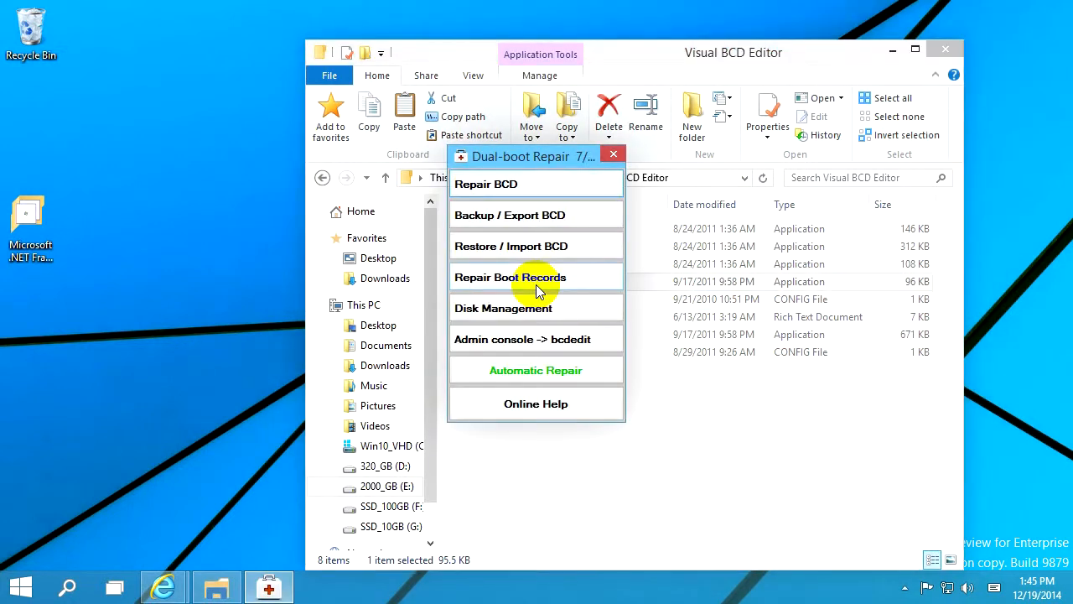
left_click_drag(534, 156, 198, 164)
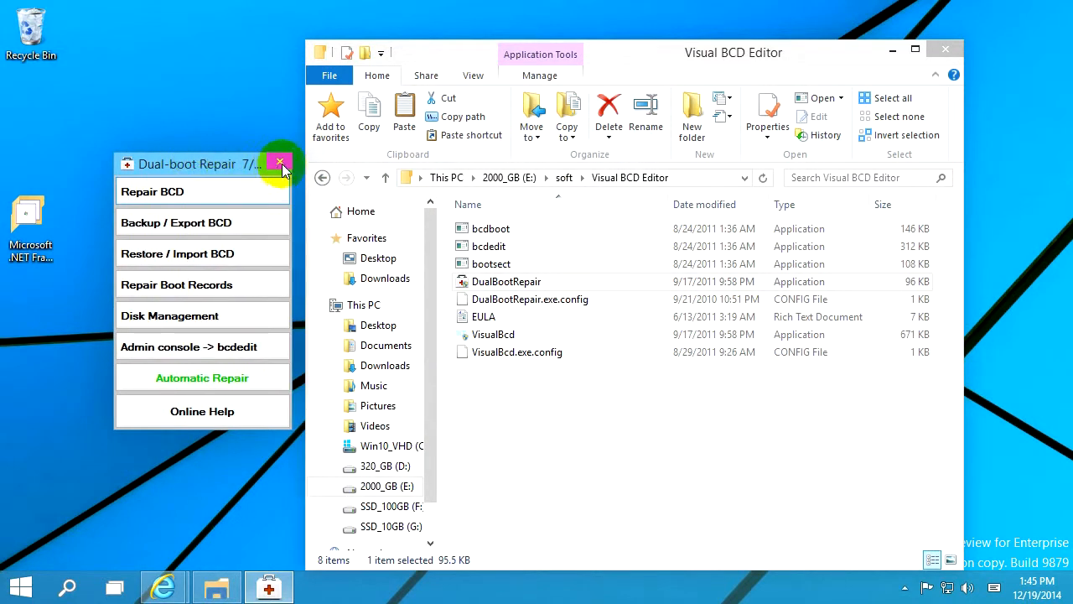
left_click(280, 163)
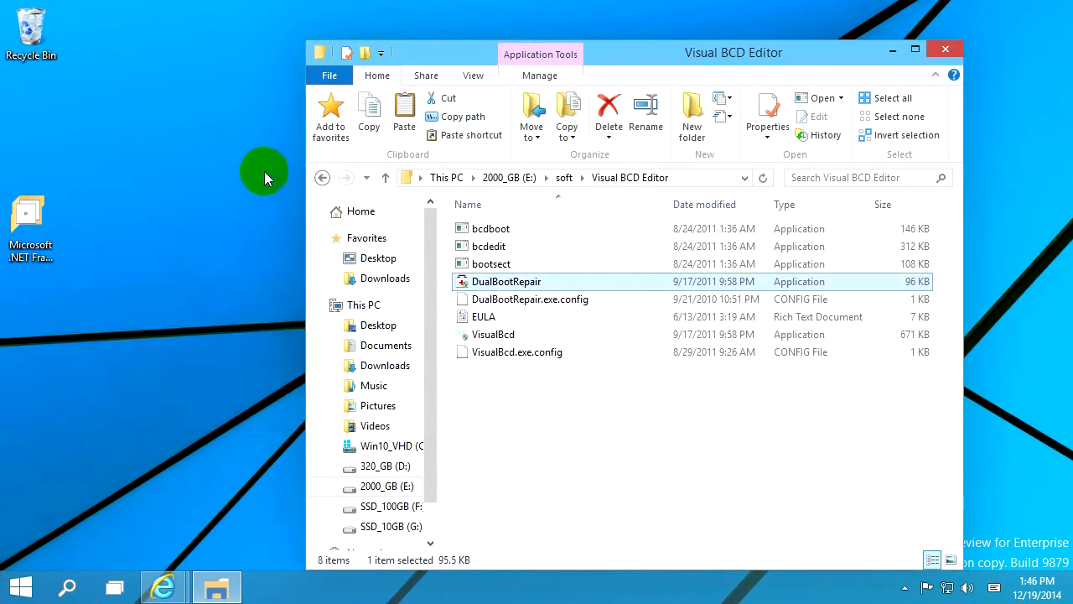